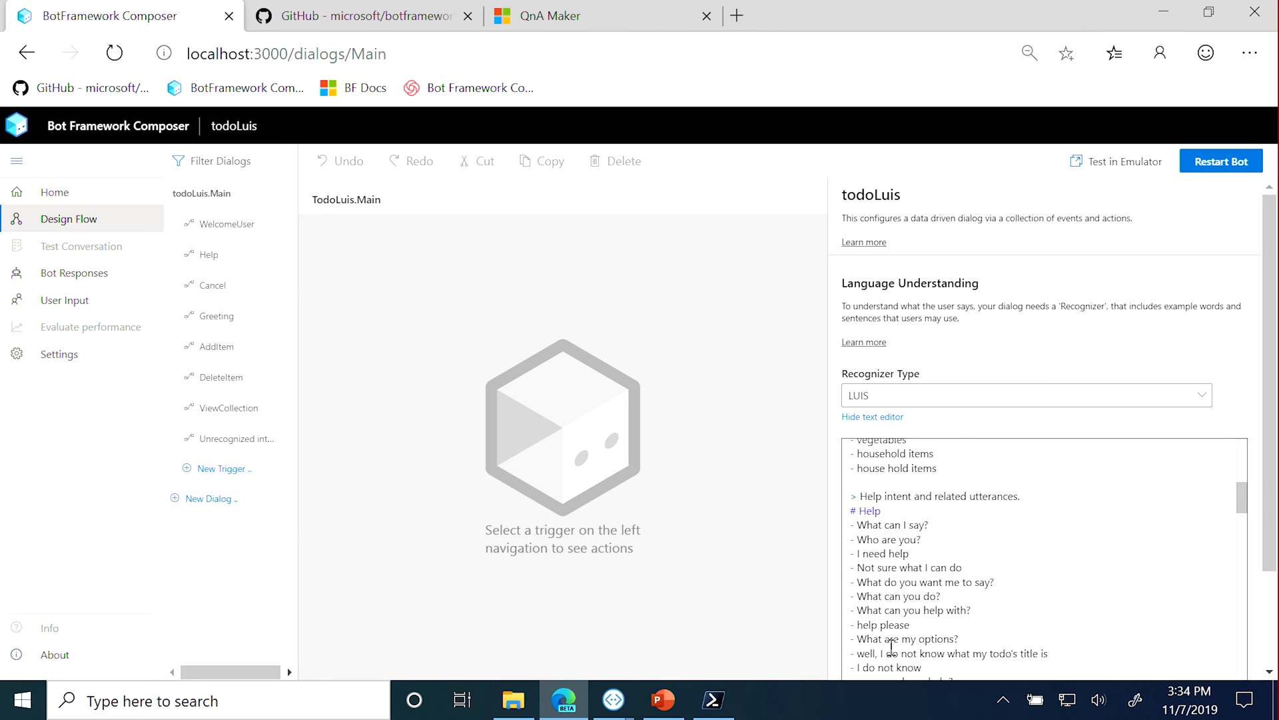
# Scroll through todoLuis.Main's LUIS intents and utterances, then switch to its Help trigger
pyautogui.scroll(-3)
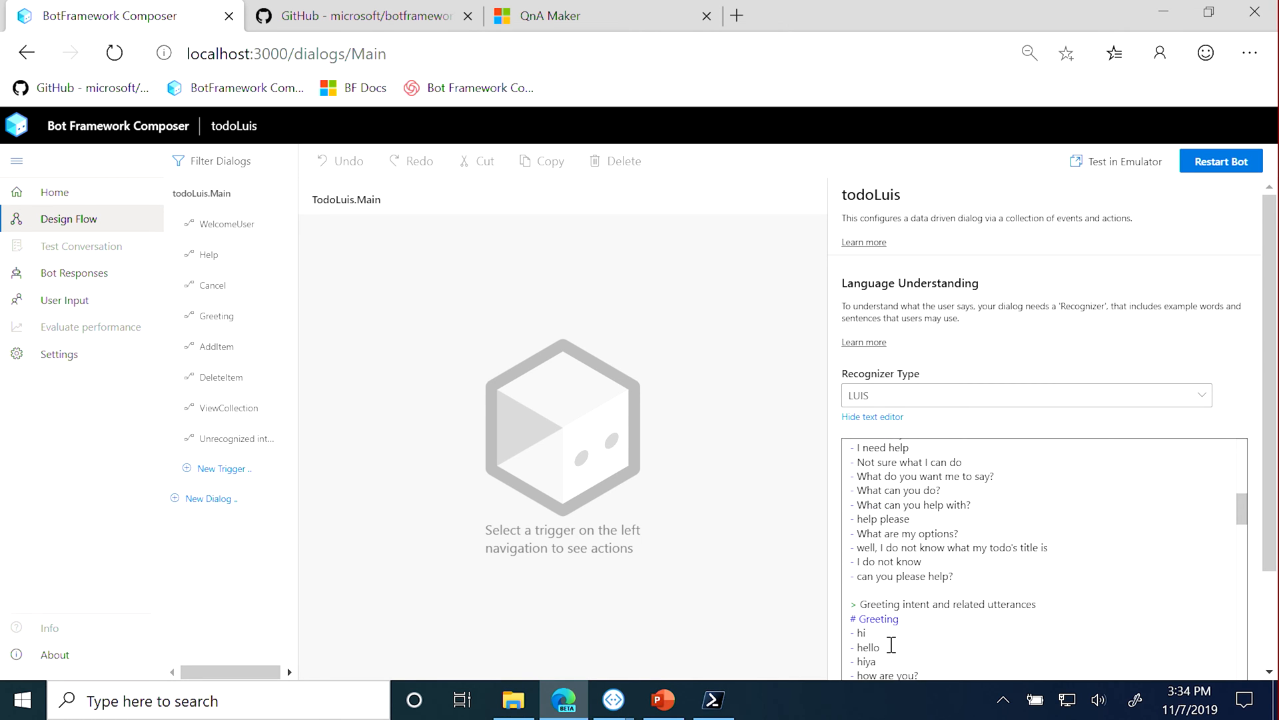
pyautogui.scroll(-3)
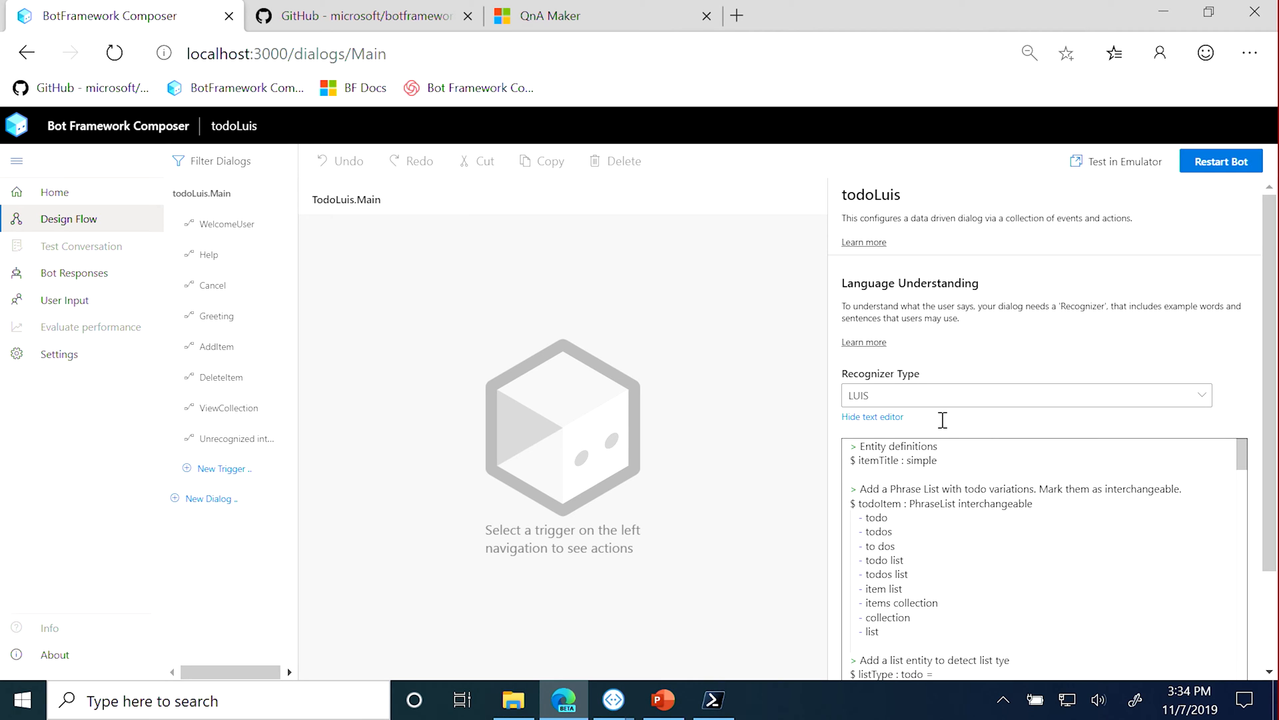
pyautogui.click(1222, 162)
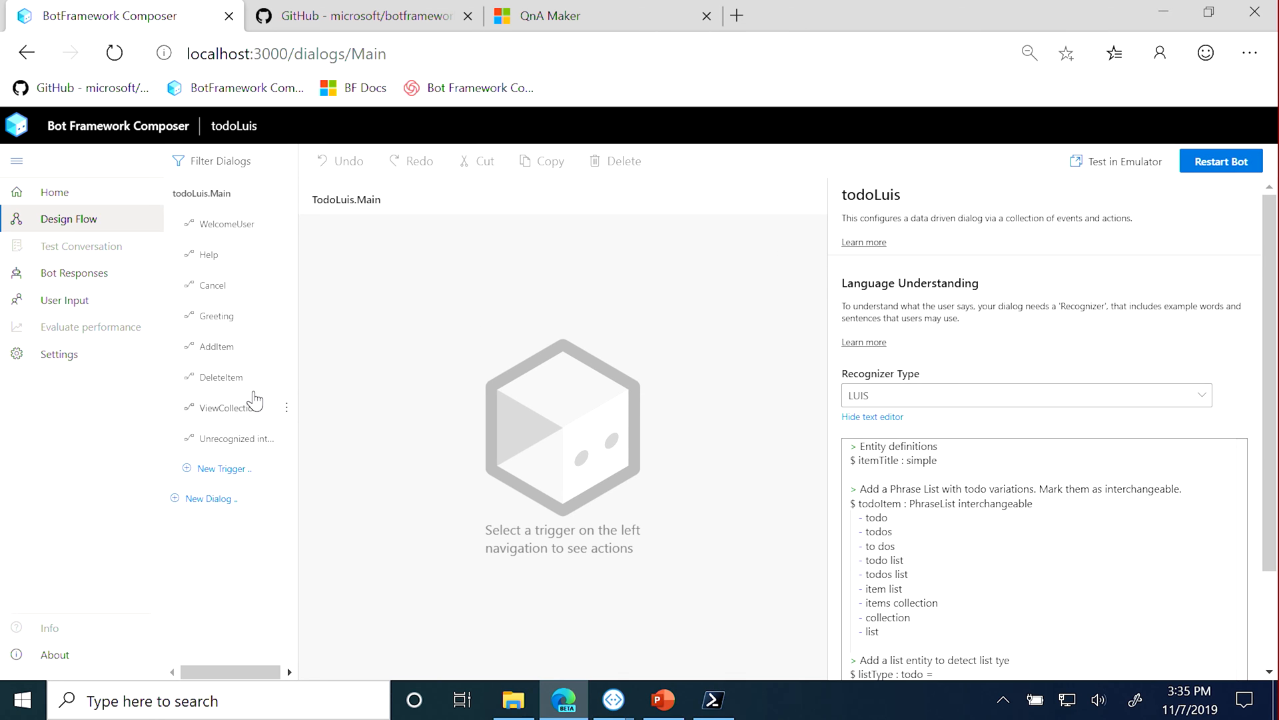
pyautogui.moveTo(254, 397)
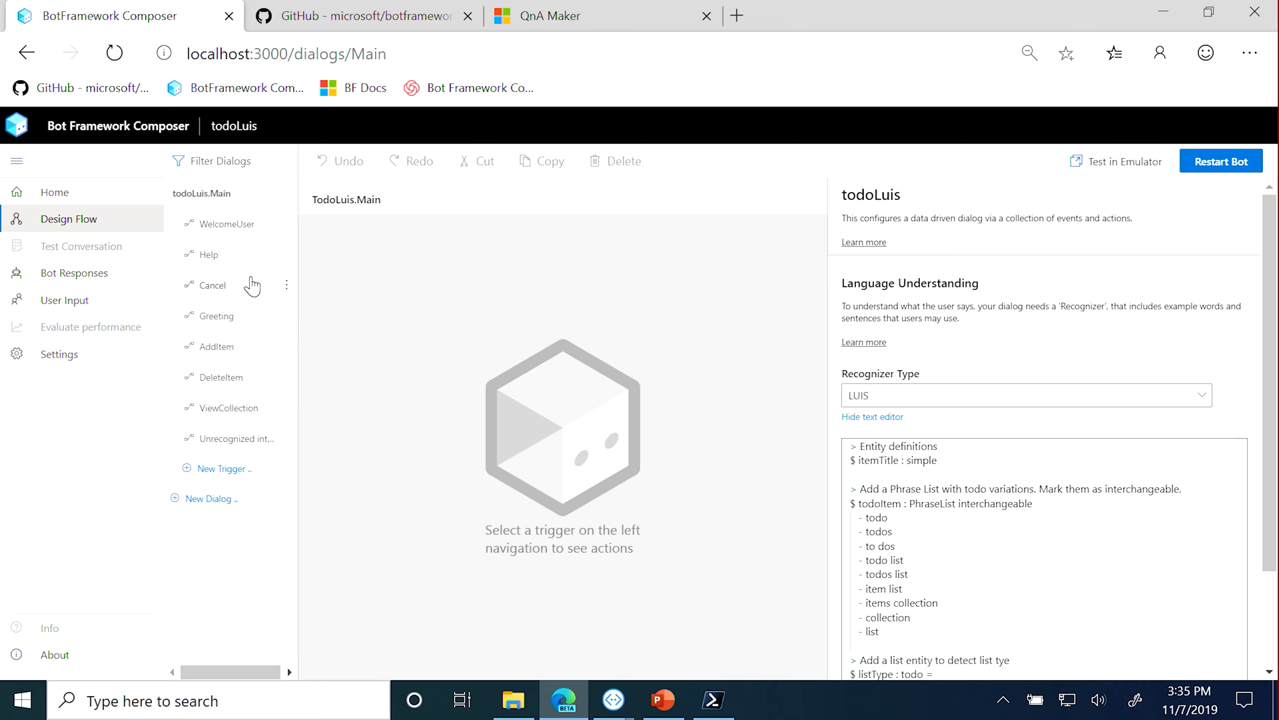
pyautogui.click(209, 253)
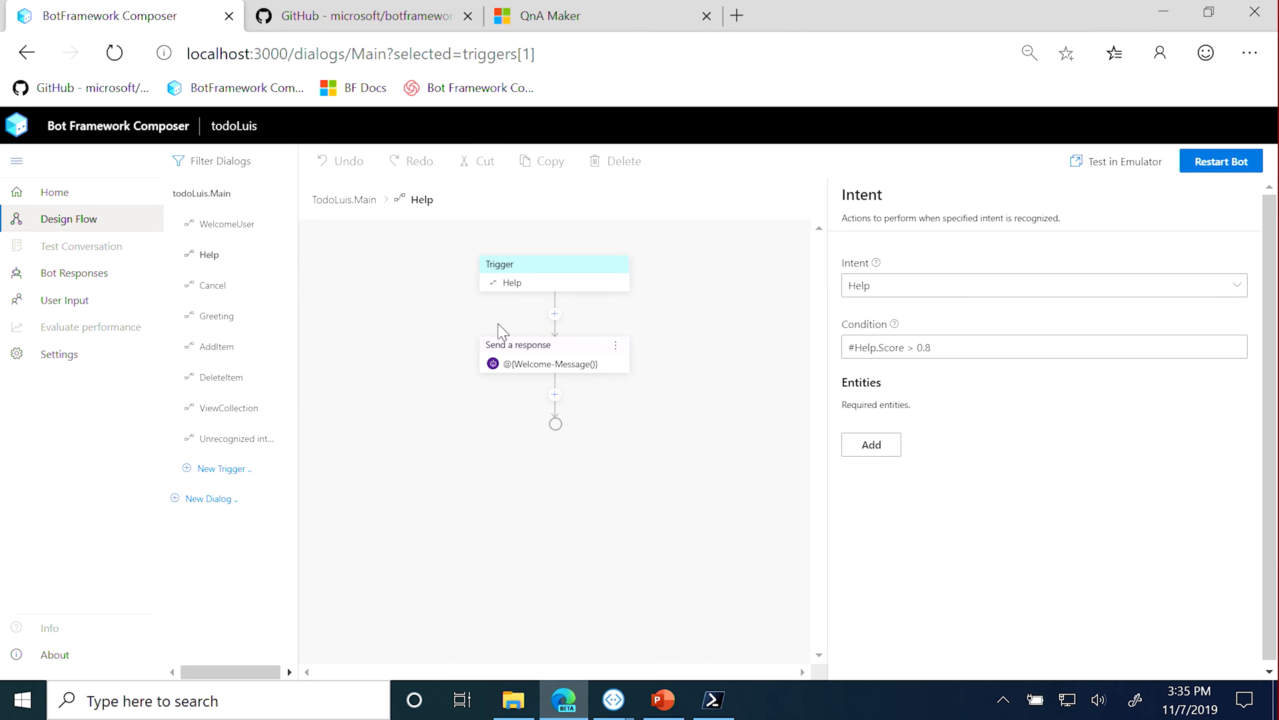
# Inspect the Help trigger's Send a response action, review User Input intents, then move to Bot Responses
pyautogui.click(555, 344)
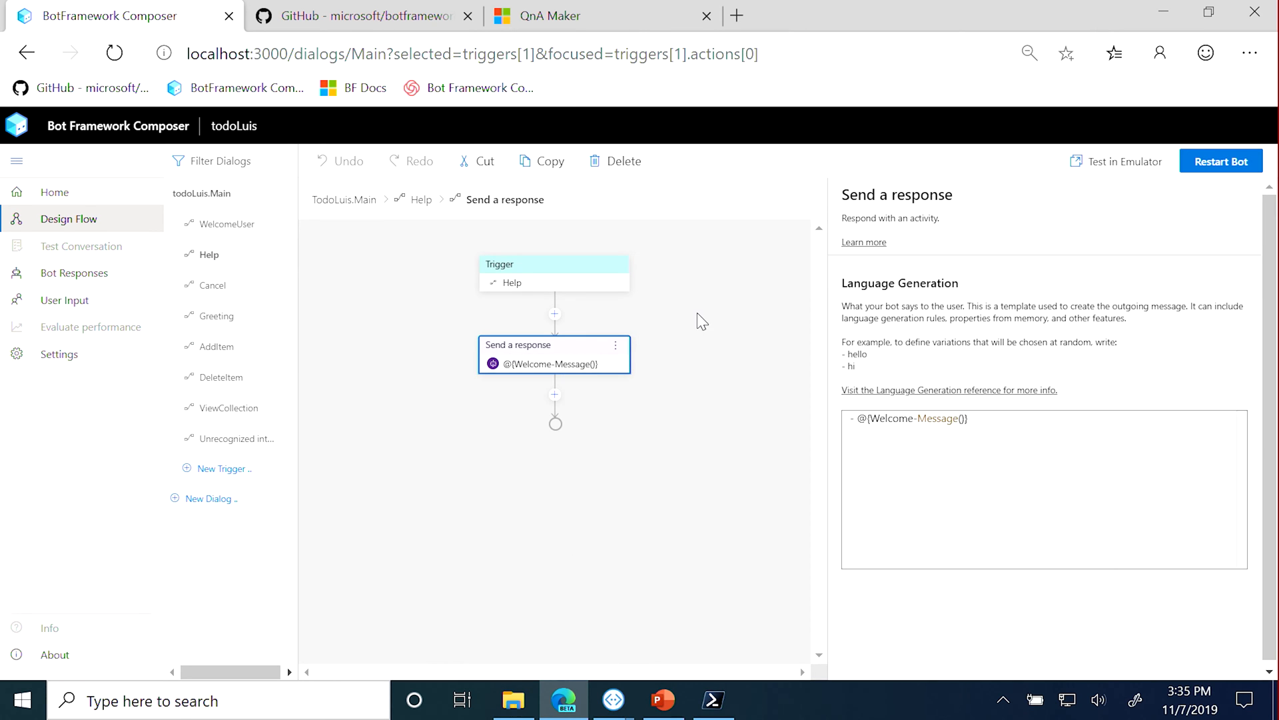
pyautogui.moveTo(785, 371)
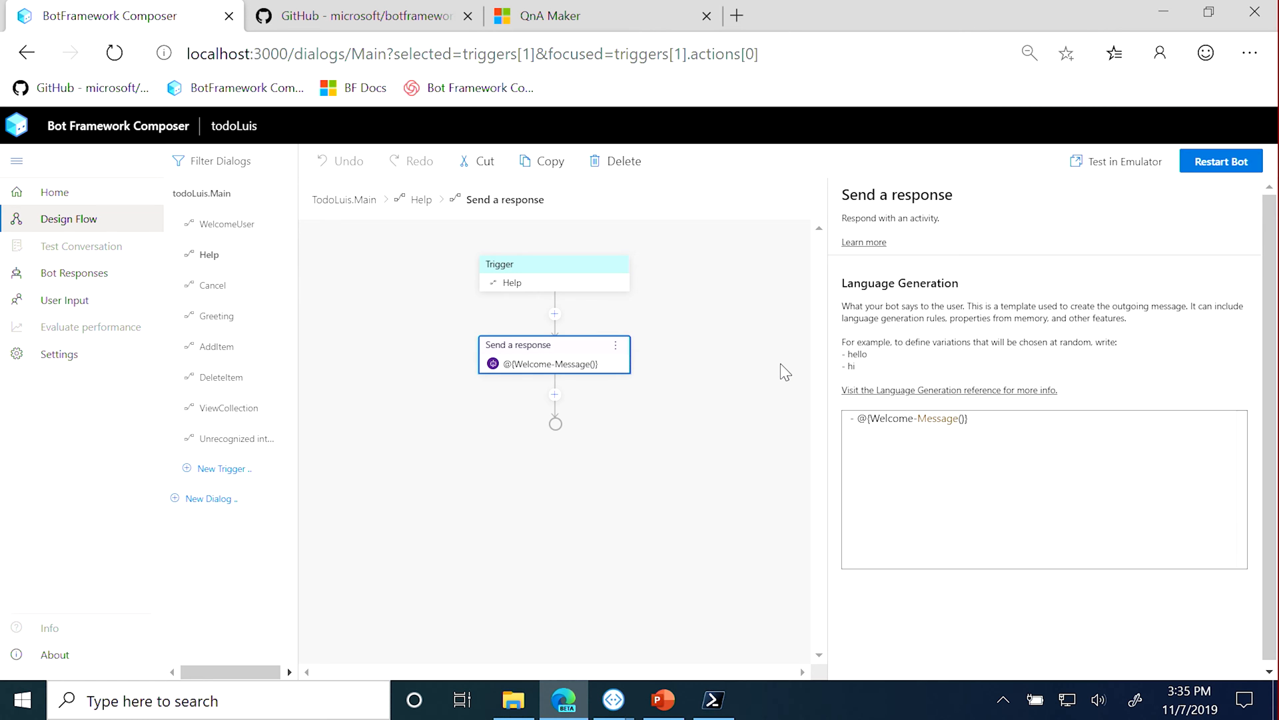
pyautogui.click(64, 300)
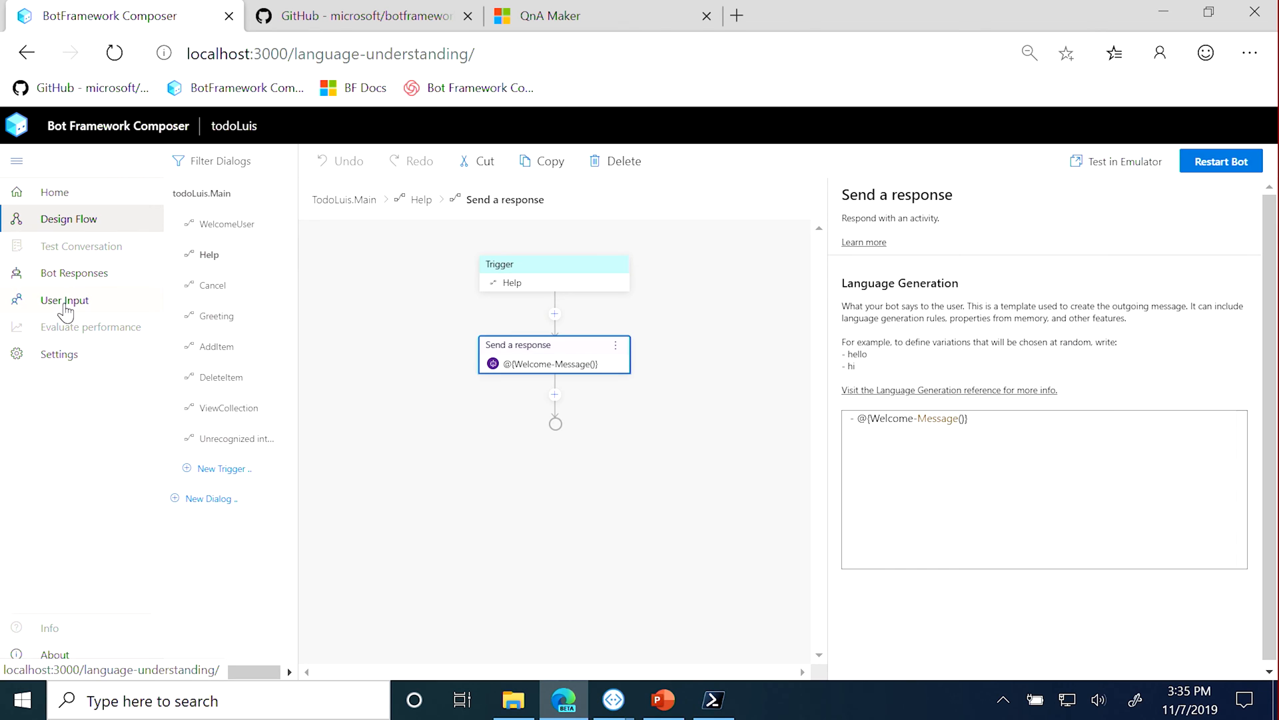
pyautogui.click(64, 300)
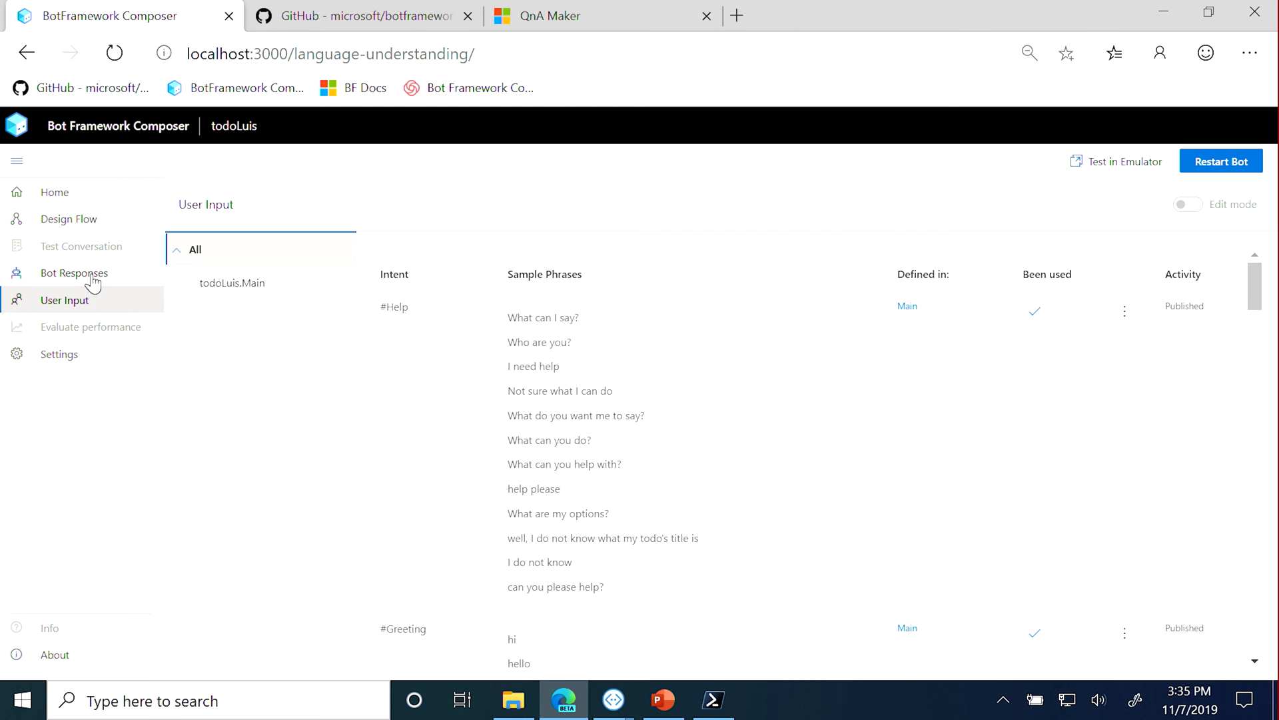
pyautogui.click(75, 272)
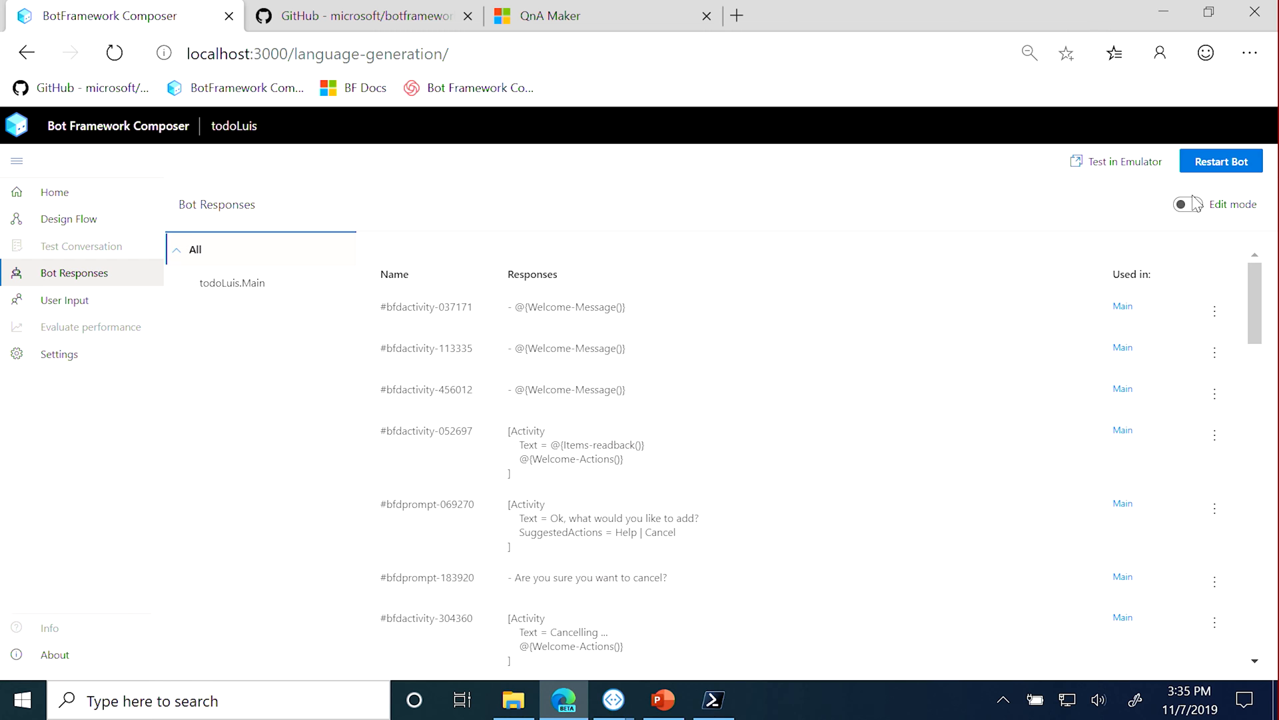
# Switch Bot Responses to Edit mode and review Welcome-Message and Delete-Items-readback, selecting its count function
pyautogui.click(1187, 204)
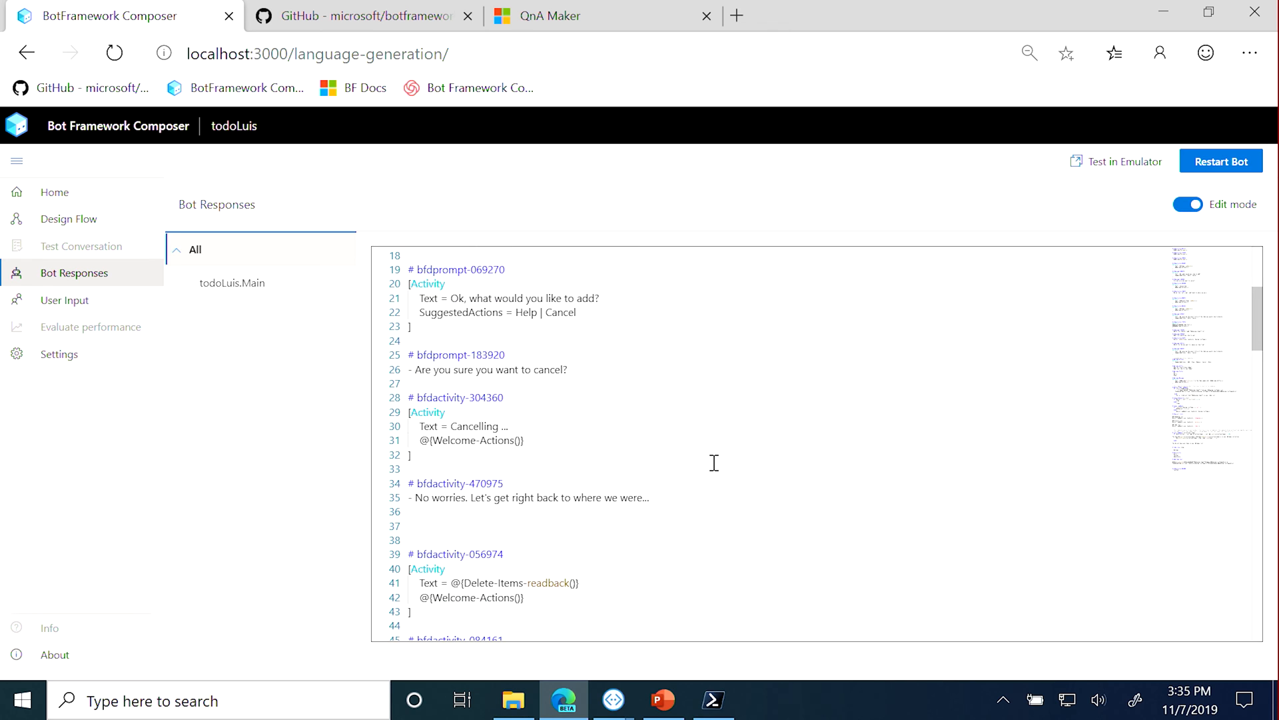
pyautogui.scroll(-3)
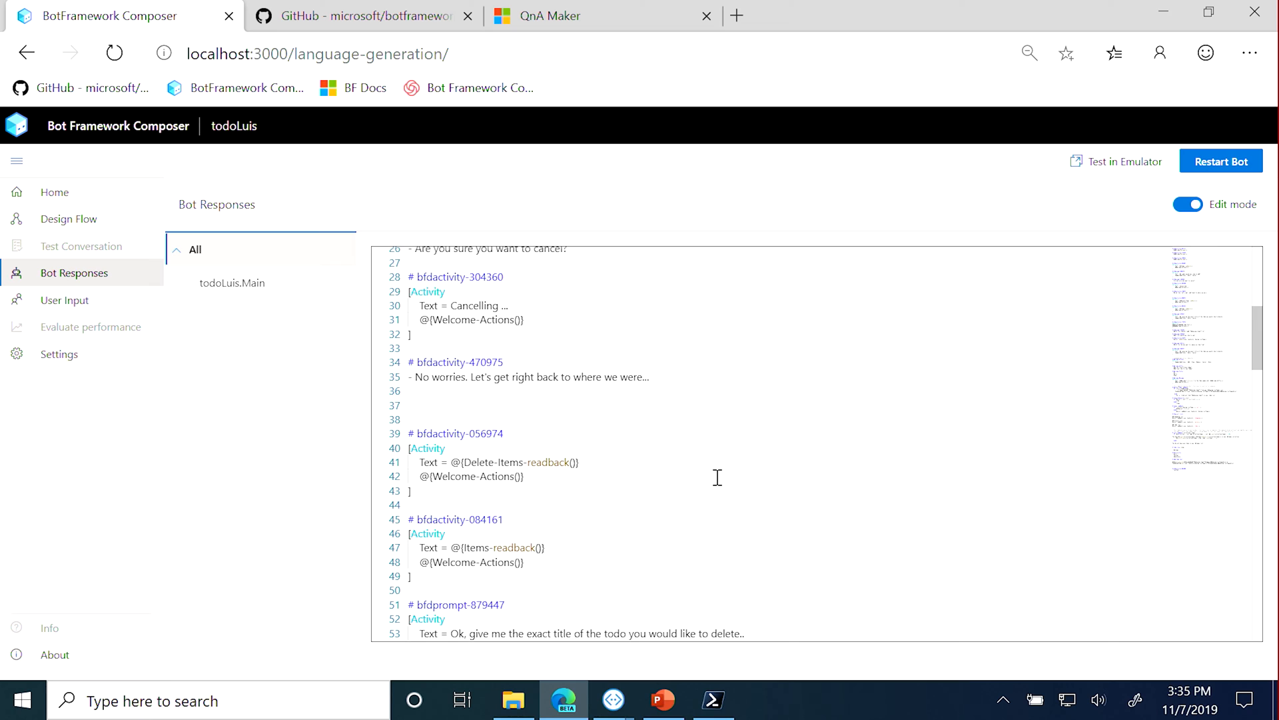
pyautogui.moveTo(719, 477)
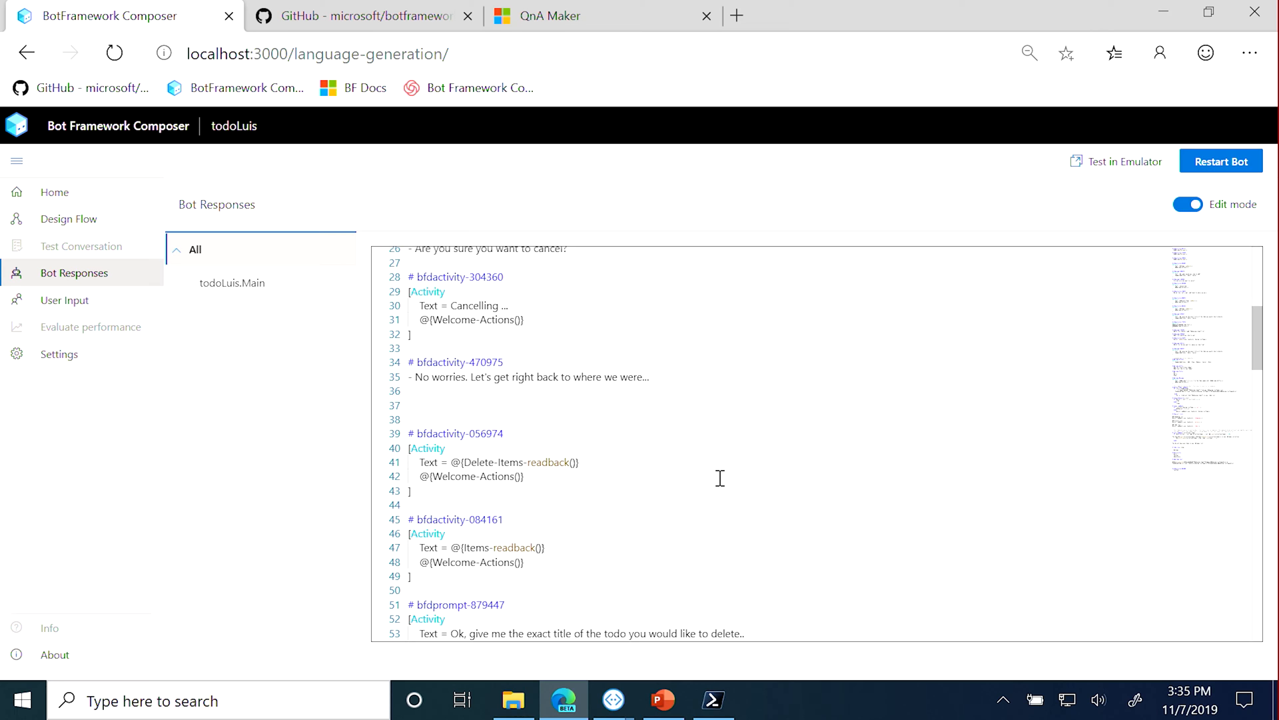
pyautogui.moveTo(823, 457)
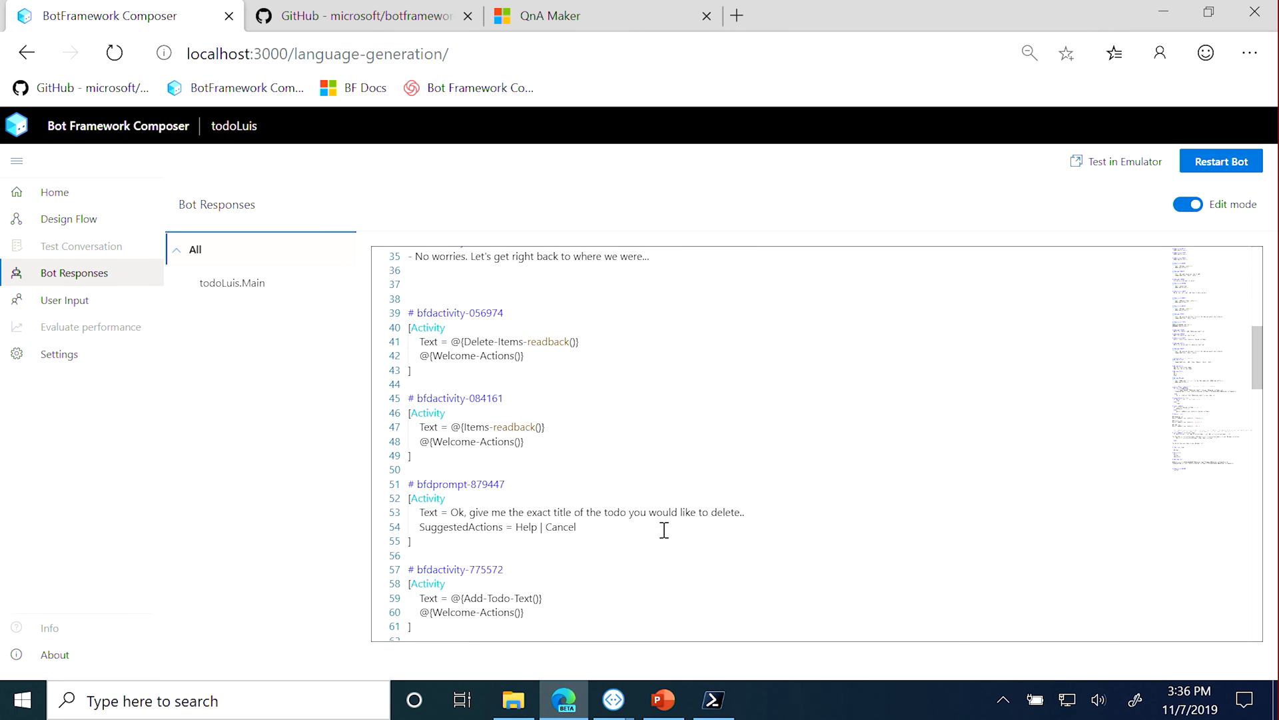
pyautogui.scroll(-3)
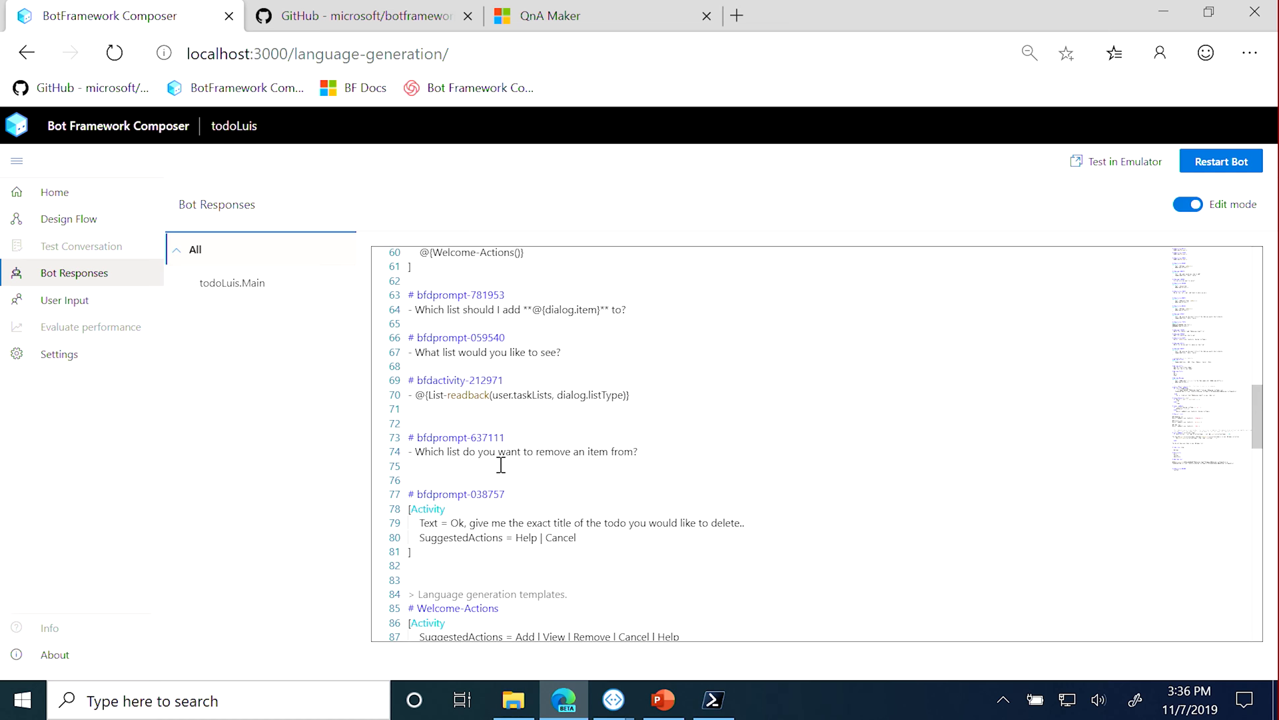
pyautogui.scroll(-3)
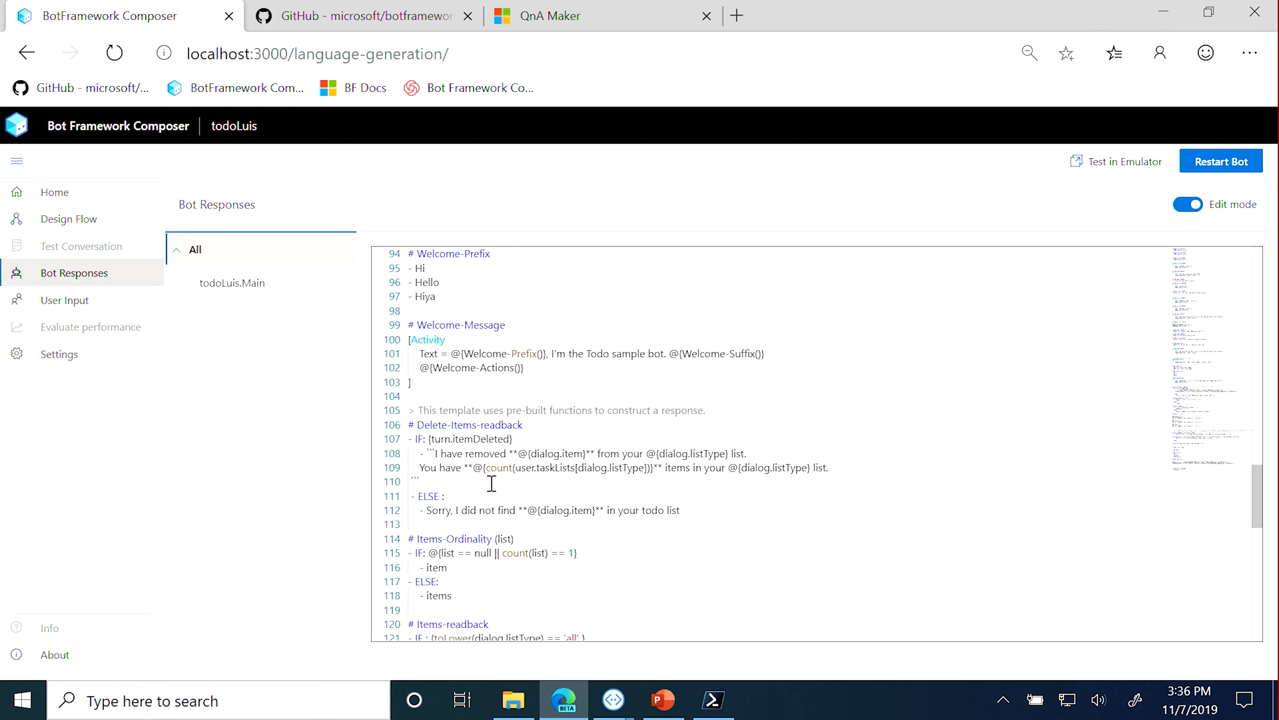
pyautogui.moveTo(520, 482)
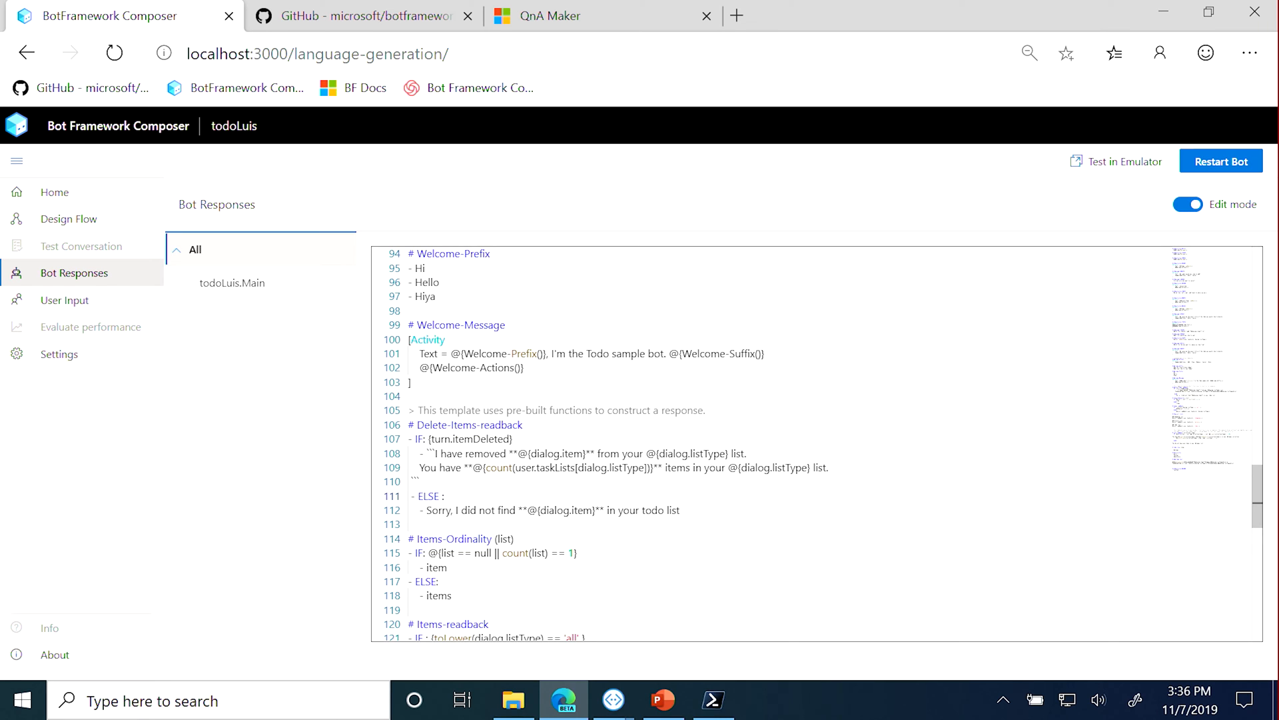
pyautogui.doubleClick(497, 468)
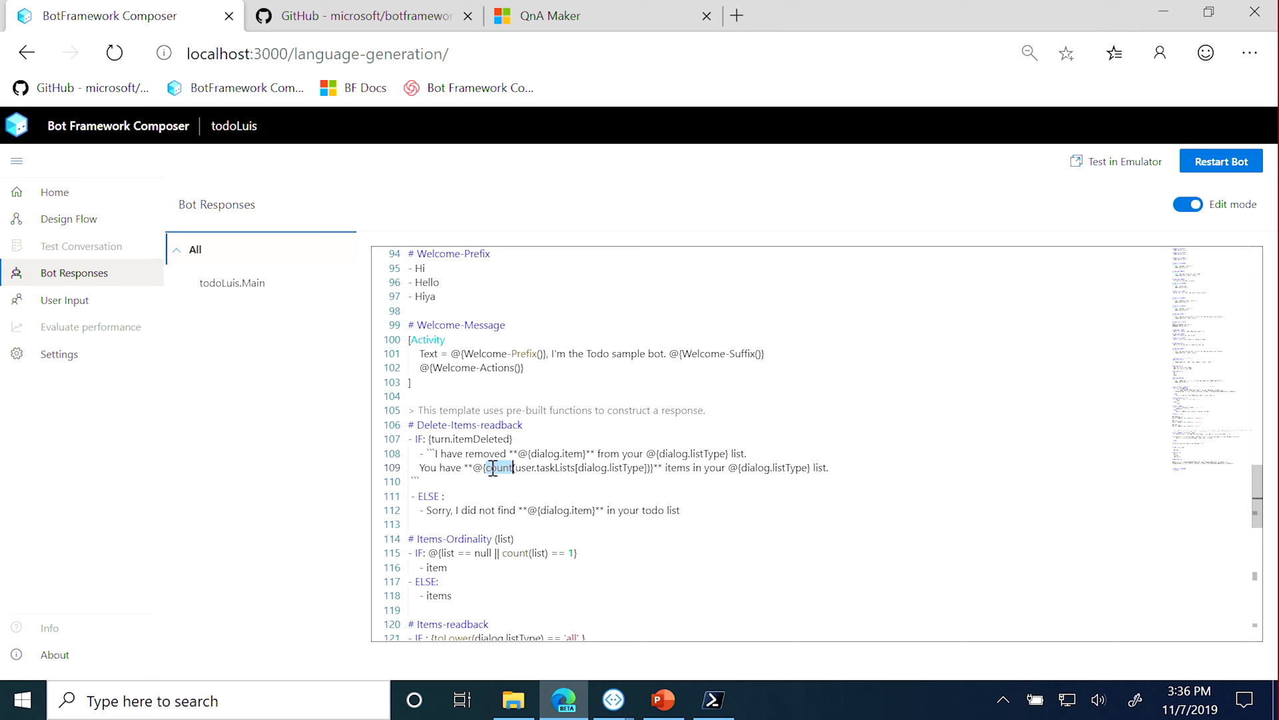
pyautogui.moveTo(497, 468)
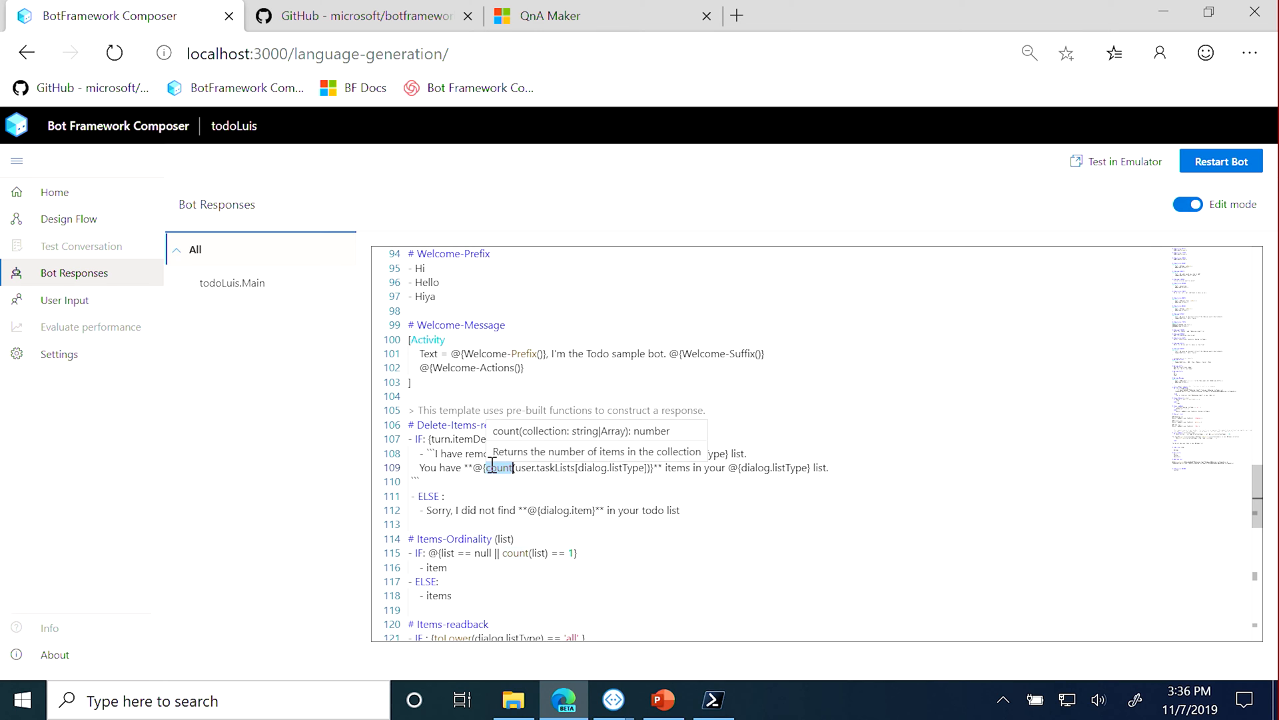
pyautogui.moveTo(449, 362)
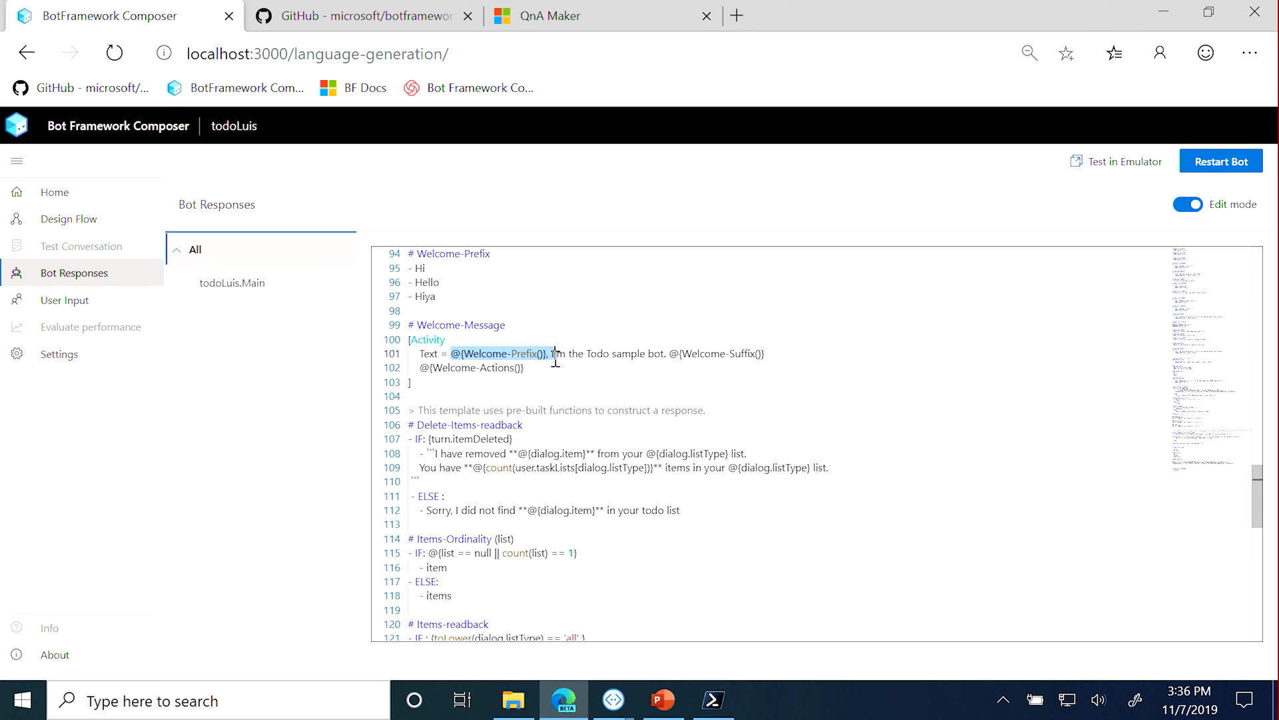
pyautogui.moveTo(902, 349)
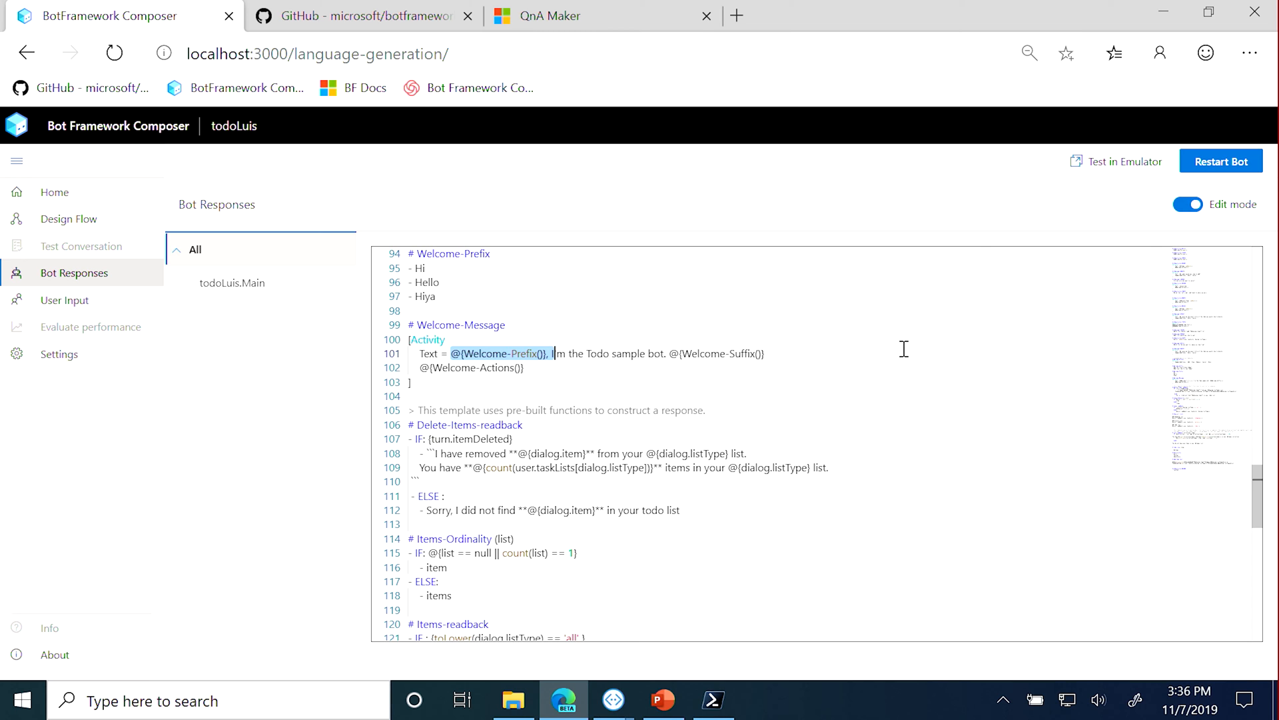
pyautogui.moveTo(1206, 177)
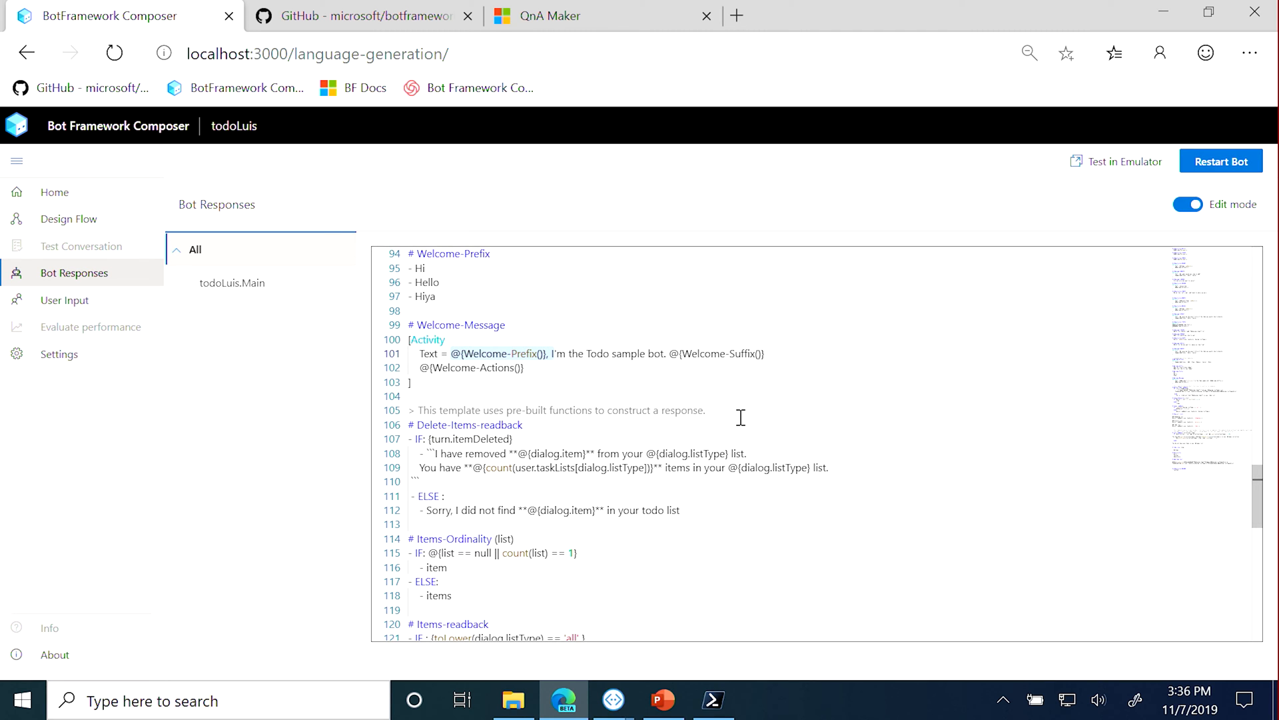
# Start Test in Emulator and allow the browser to launch Bot Framework Emulator
pyautogui.click(1122, 161)
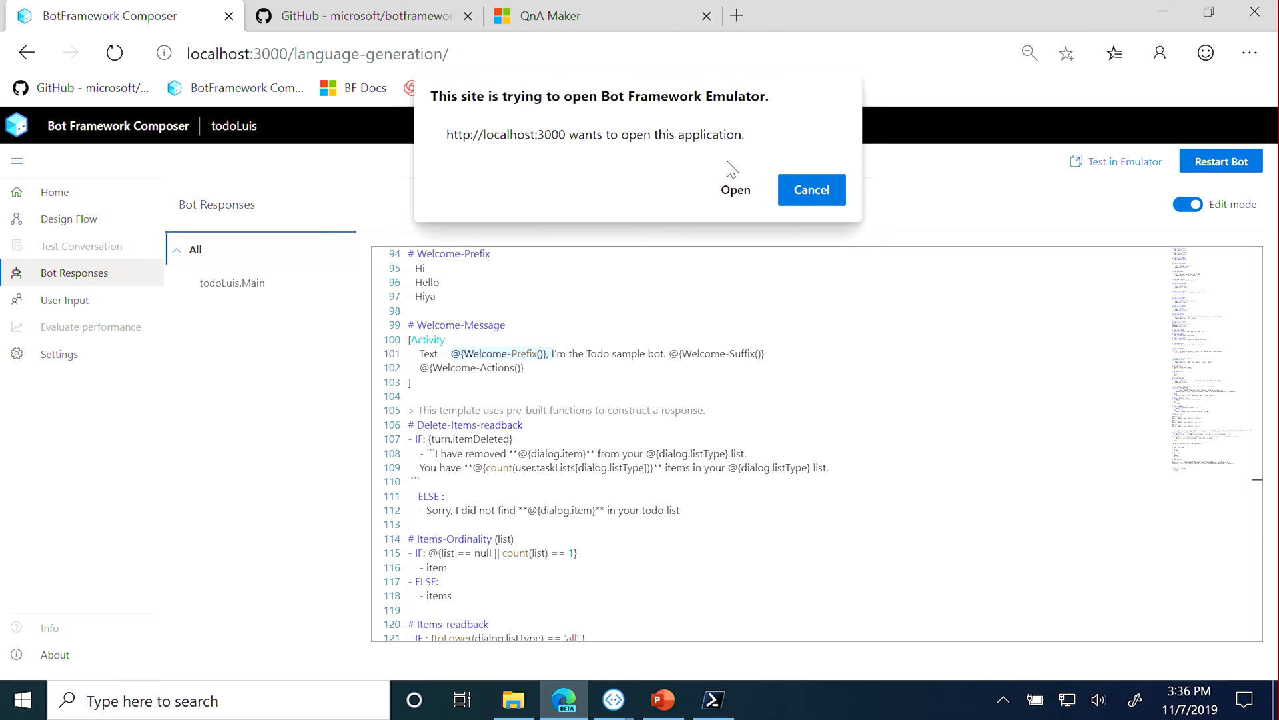
pyautogui.click(810, 189)
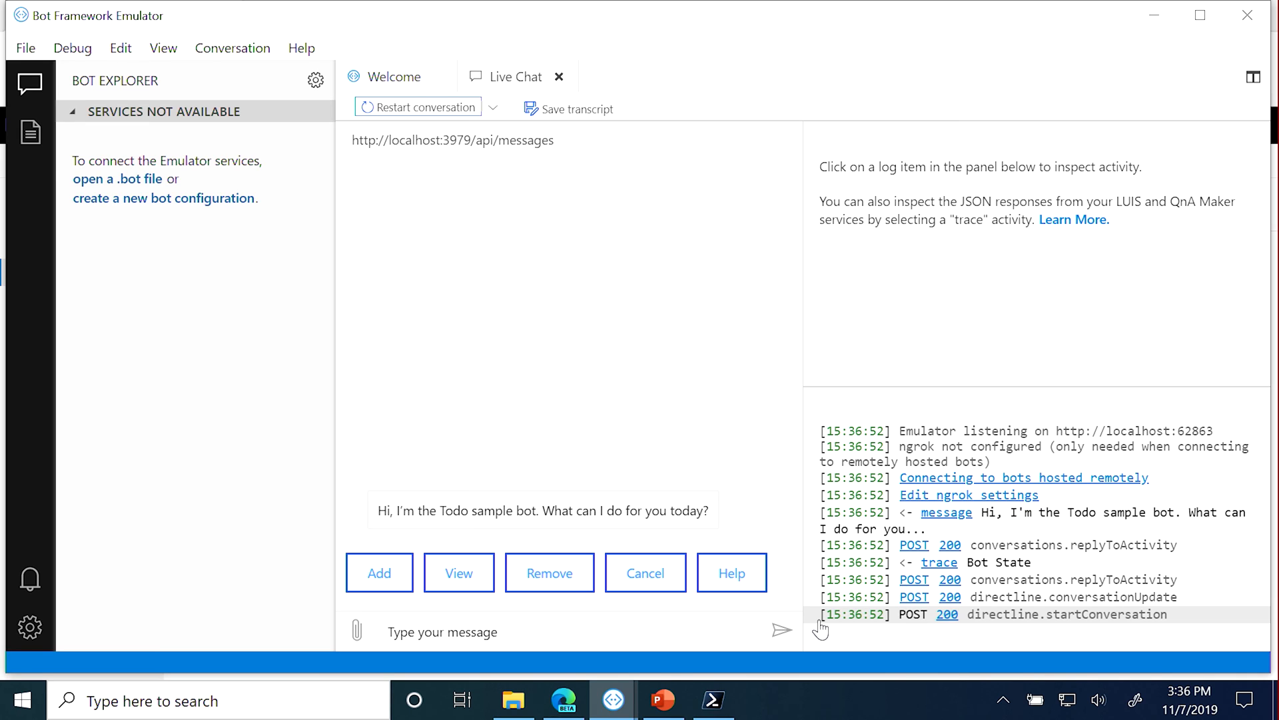
# Choose the Add suggested action, then begin typing 'can you show my todo fist' in the chat
pyautogui.click(379, 572)
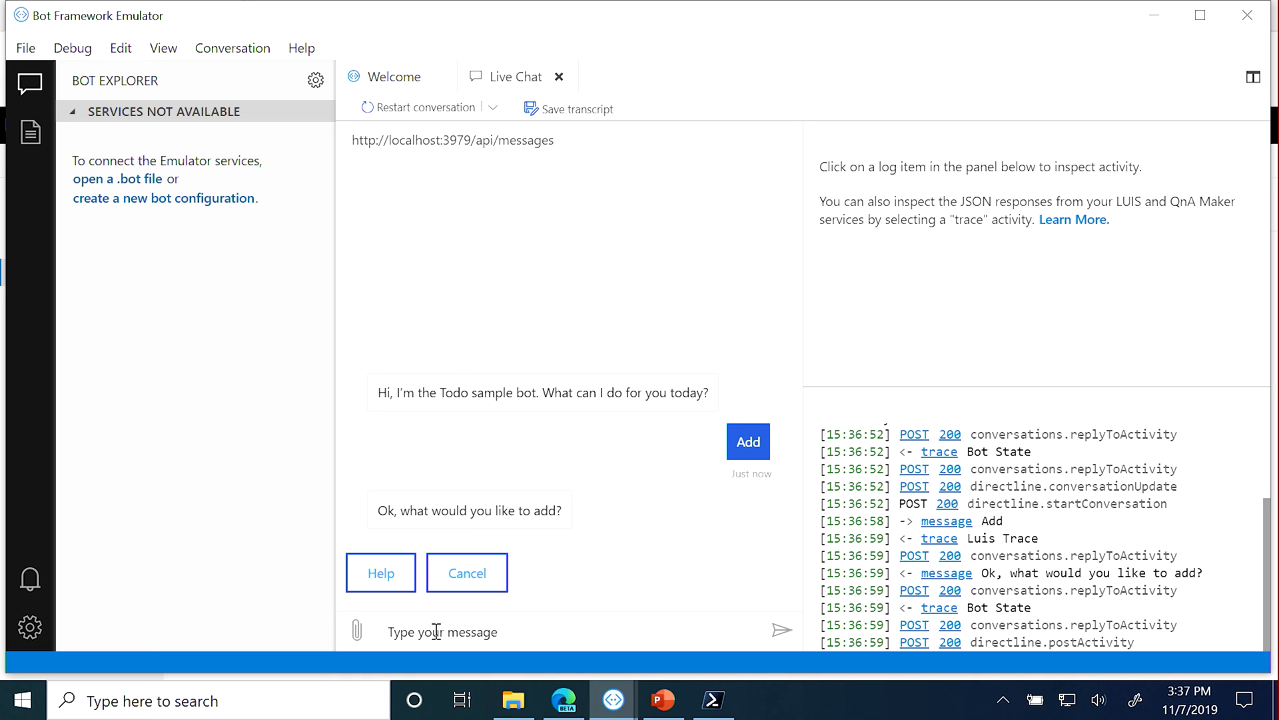
pyautogui.write('can you sho')
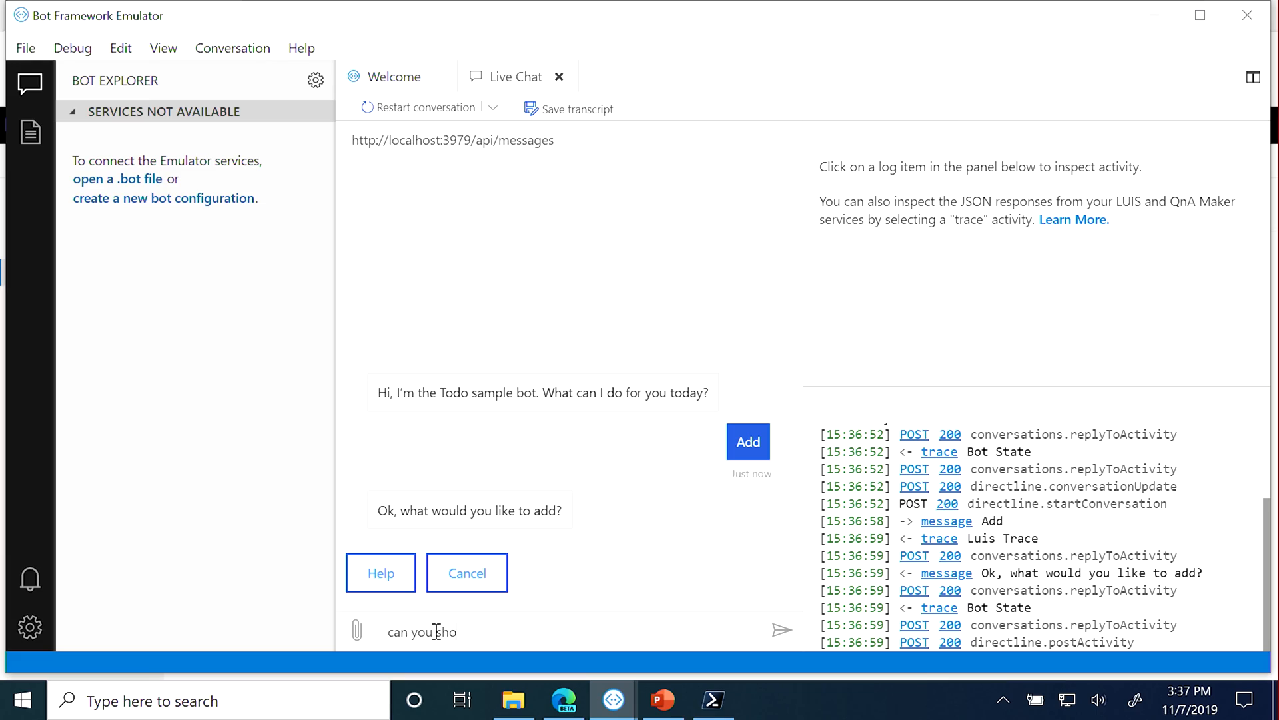
pyautogui.write('w my todo fist')
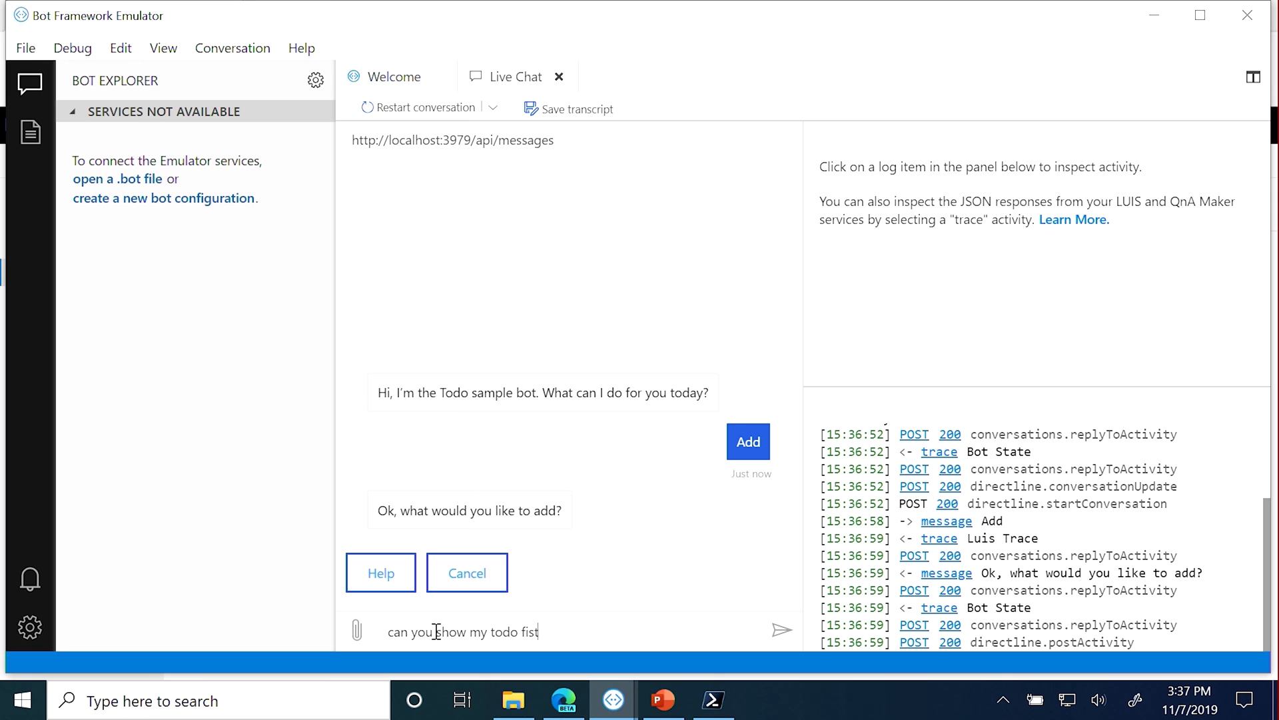